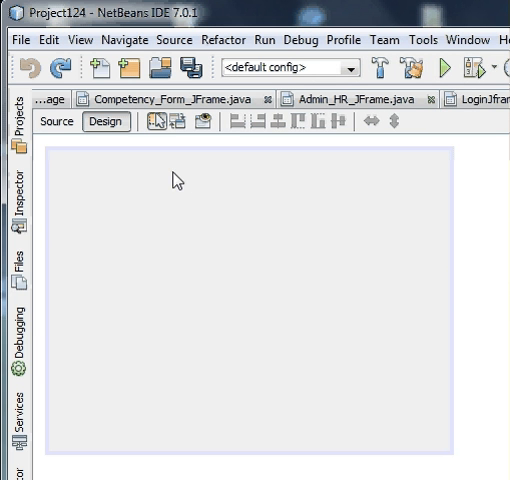
mouse_move(183, 190)
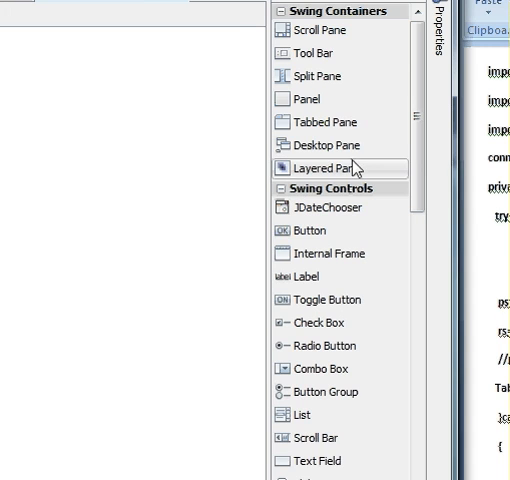
Place a Table from the Swing Controls palette onto the empty form
scroll("down", 3)
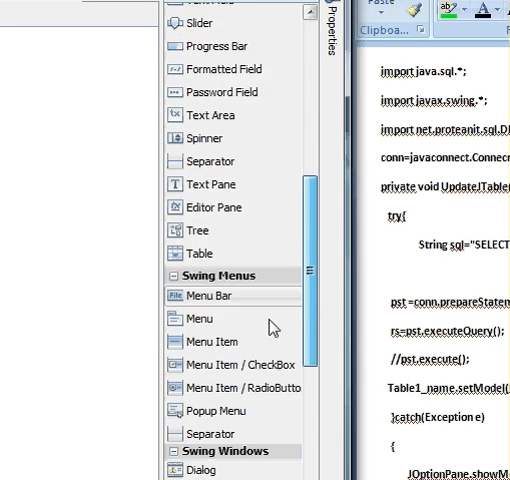
scroll("down", 3)
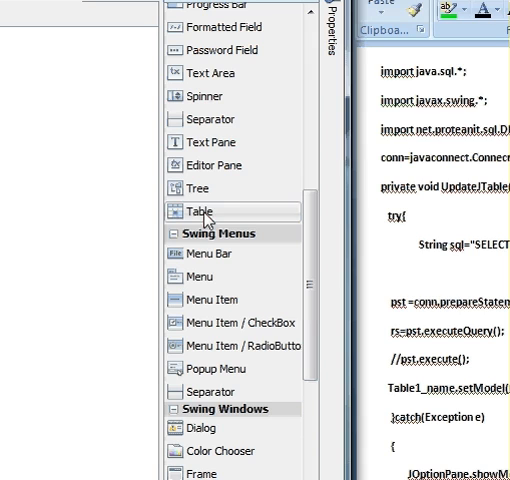
left_click(200, 211)
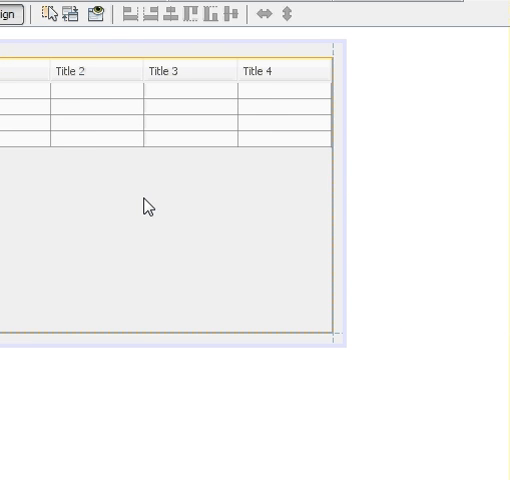
left_click(147, 207)
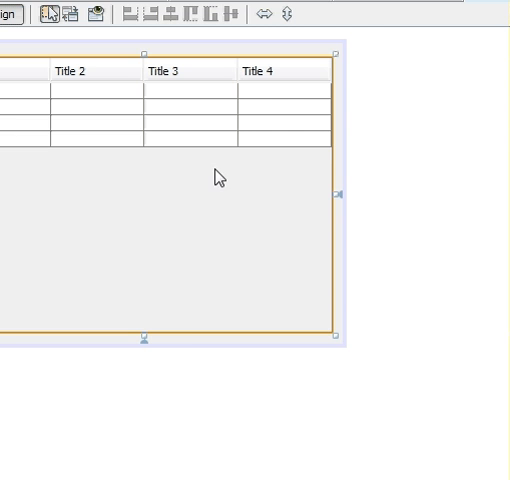
Rename the table's variable to Table_Employee
right_click(220, 177)
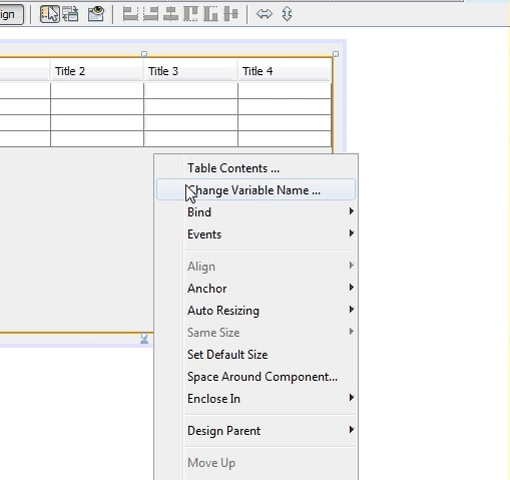
left_click(258, 190)
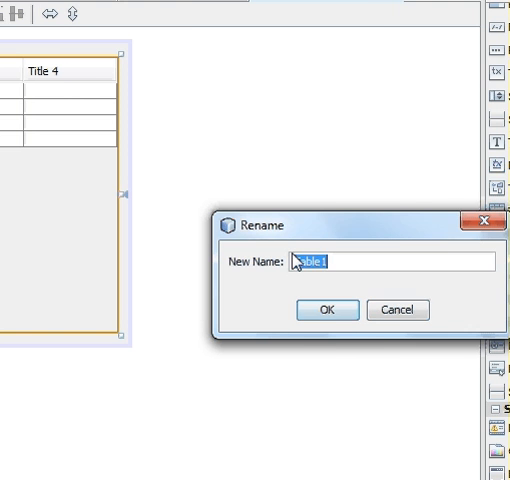
key("Delete")
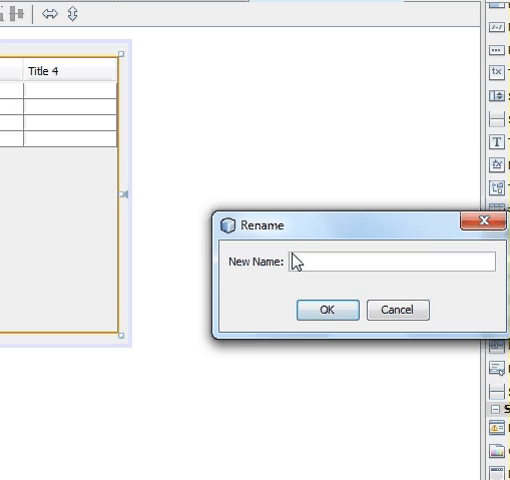
type("ble_")
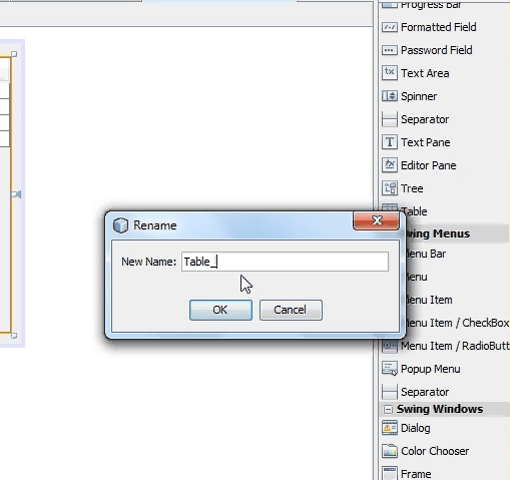
type("E")
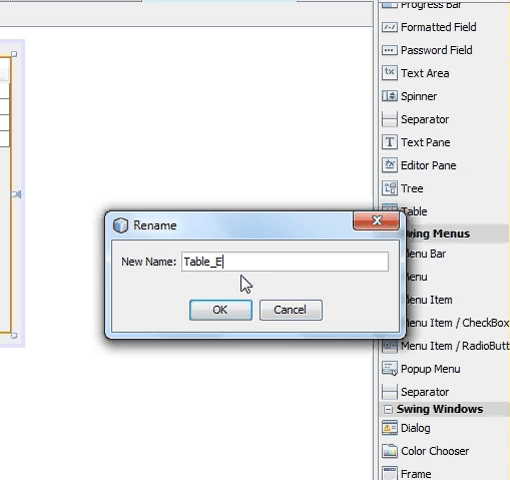
type("mp")
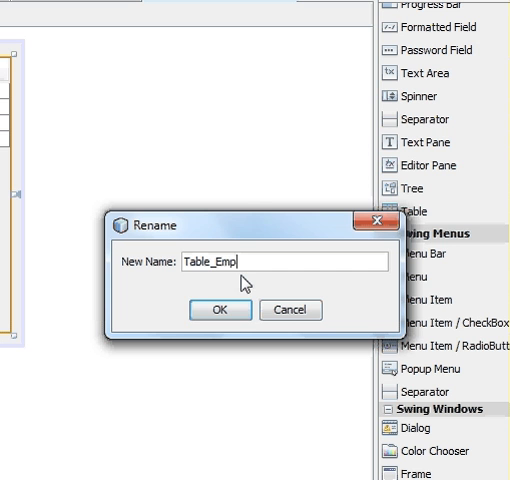
type("lozee")
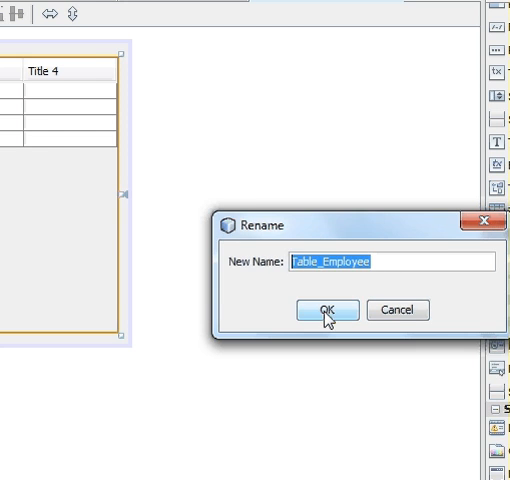
left_click(327, 309)
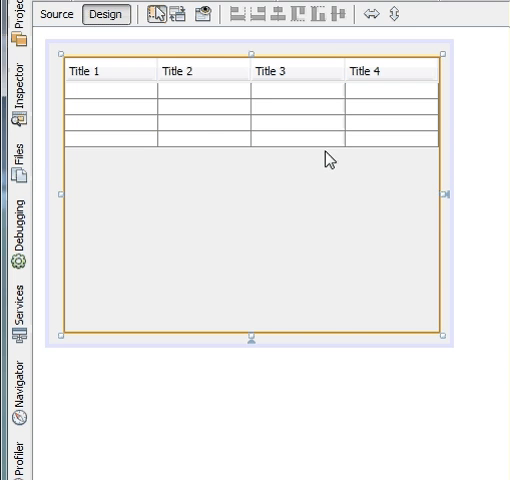
mouse_move(378, 136)
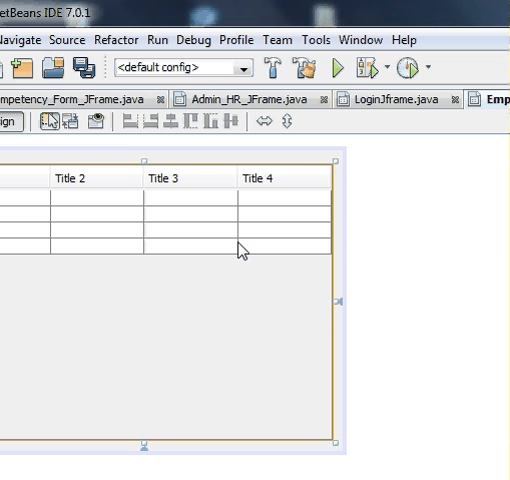
mouse_move(207, 268)
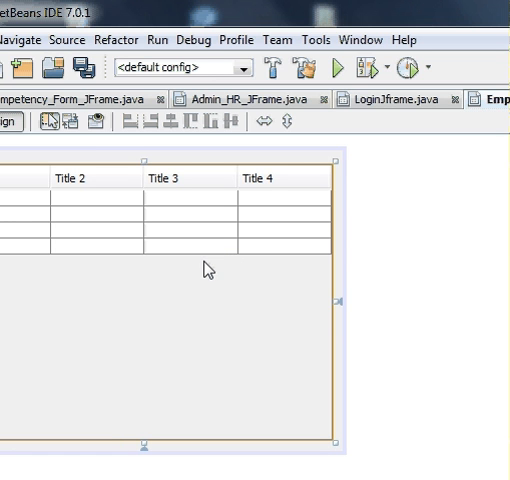
mouse_move(177, 291)
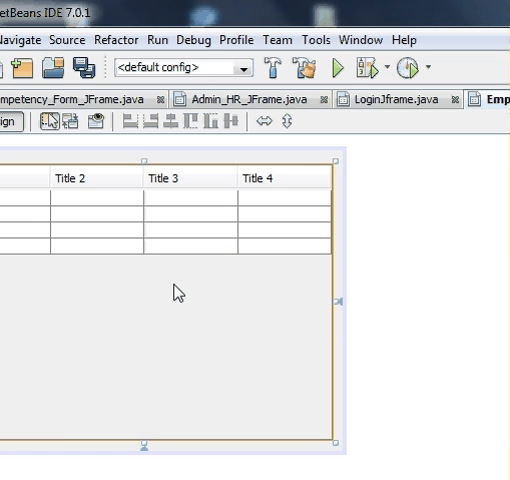
mouse_move(135, 333)
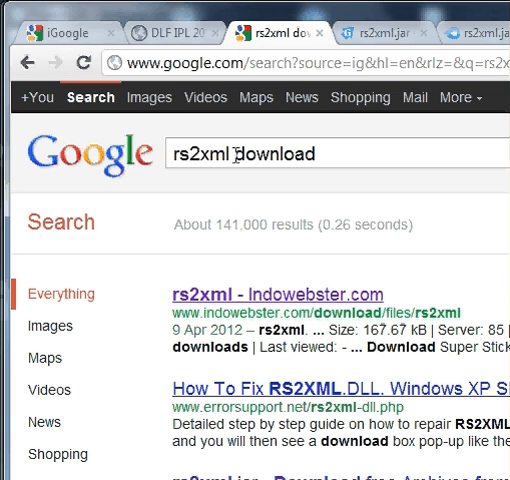
Open the general-files.com rs2xml.jar page from the results and start its download
scroll("down", 3)
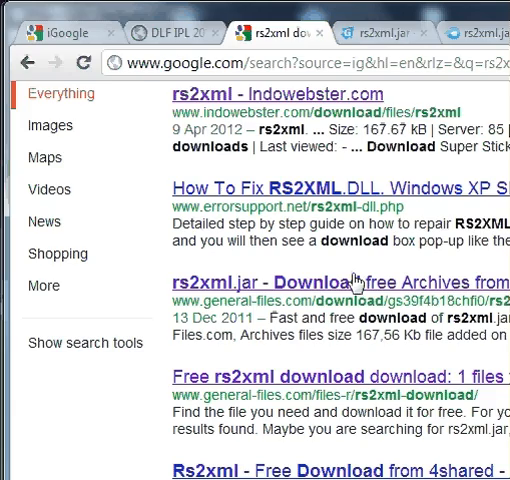
scroll("down", 3)
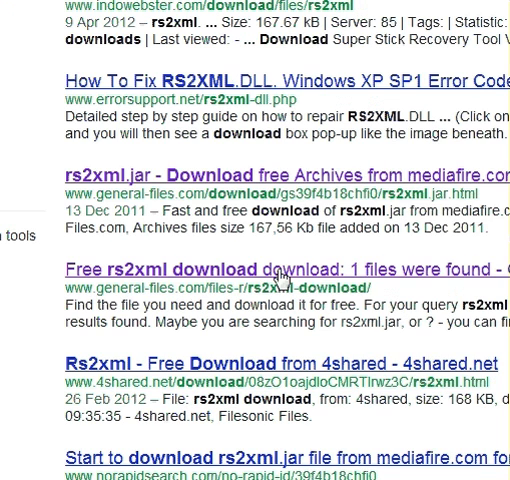
mouse_move(283, 281)
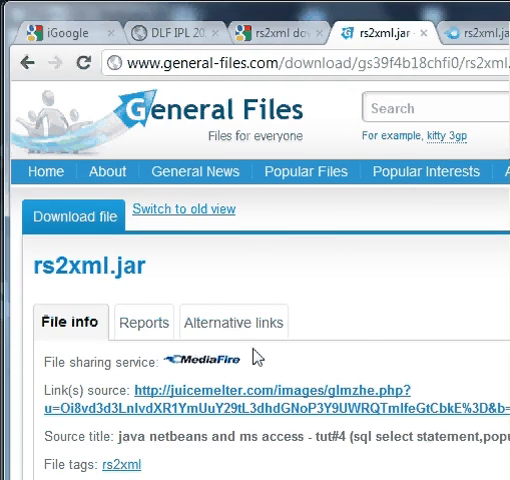
scroll("down", 3)
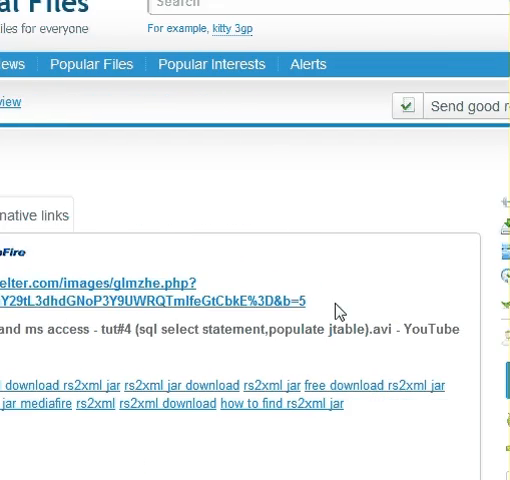
scroll("down", 3)
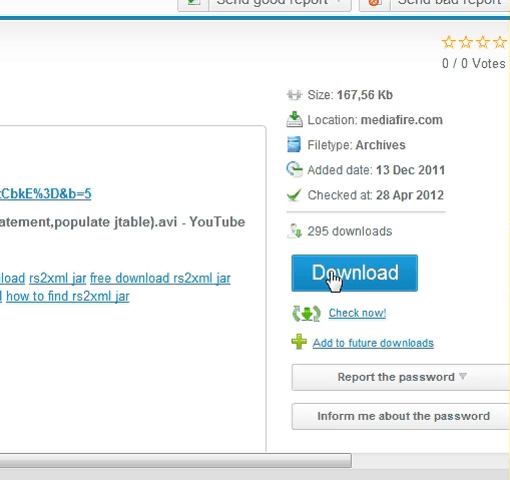
left_click(353, 272)
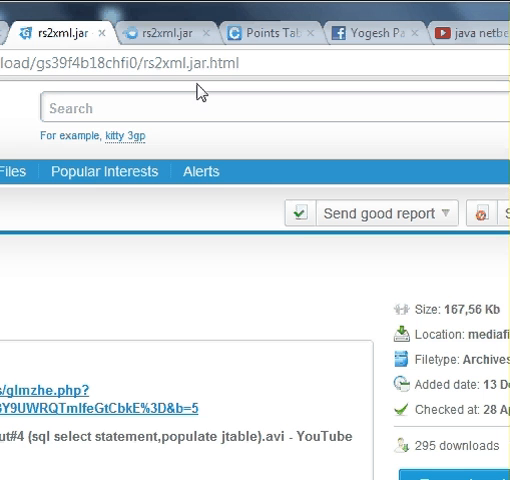
left_click(155, 33)
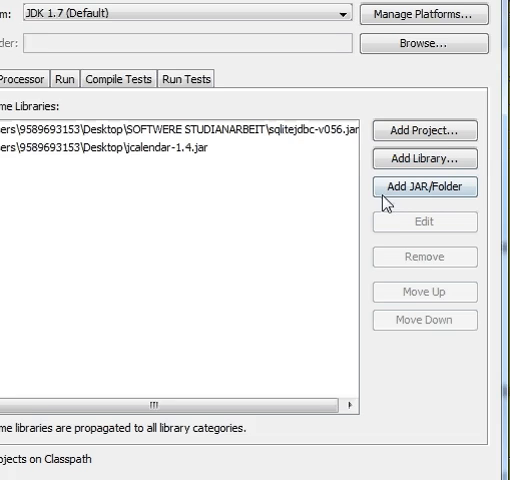
Start adding a JAR in the project Libraries settings, which list the sqlitejdbc and jcalendar jars
left_click(424, 187)
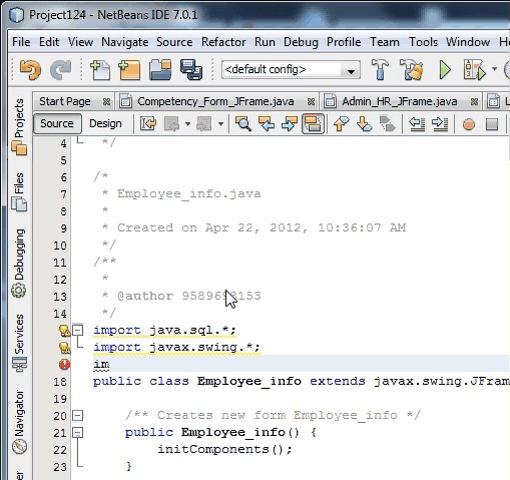
Add 'import net.proteanit.sql.DbUtils;' below the javax.swing import
type("port")
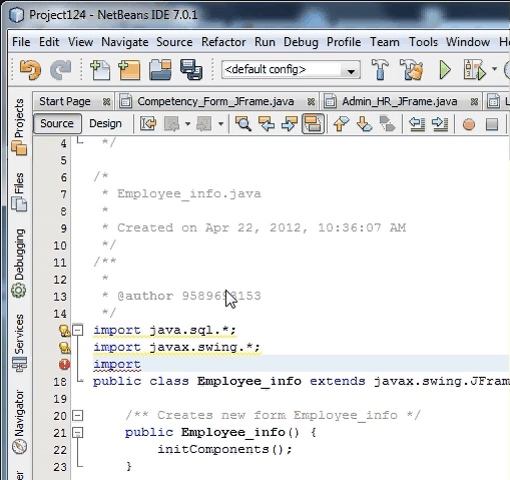
type("n")
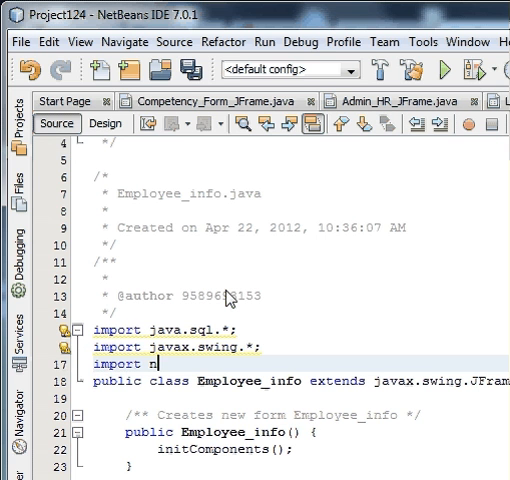
type("et.")
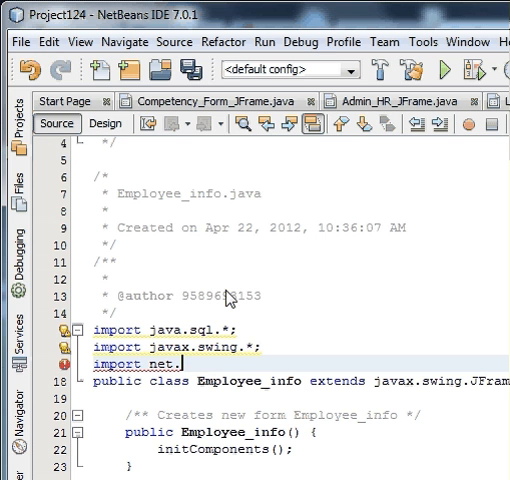
type("prote")
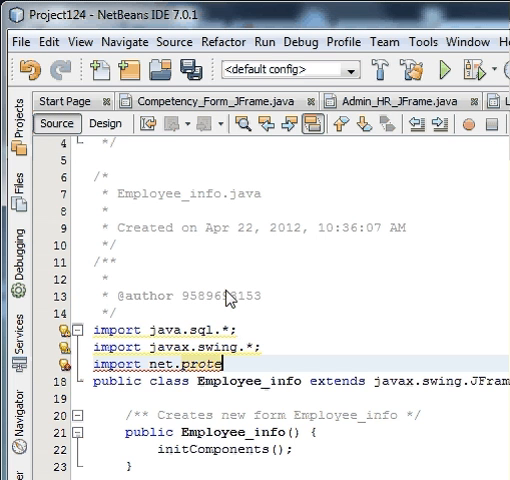
type("anit.")
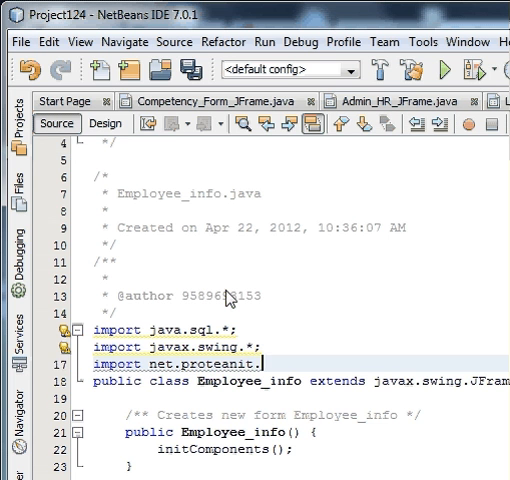
type("sql")
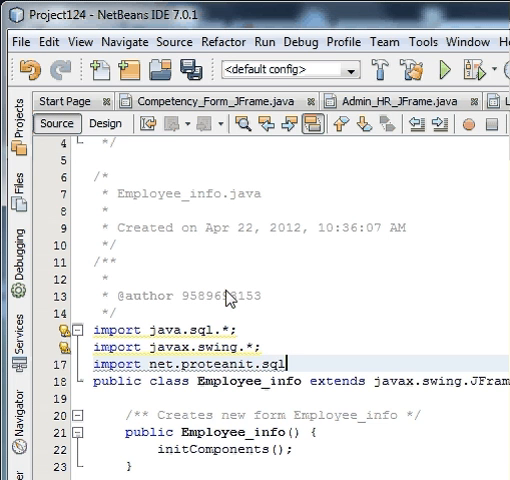
type(".D")
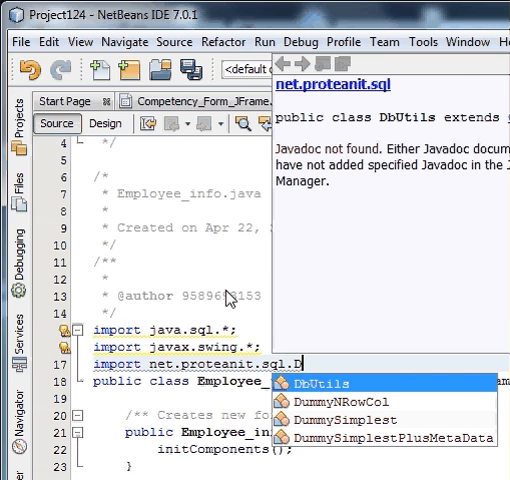
scroll("down", 3)
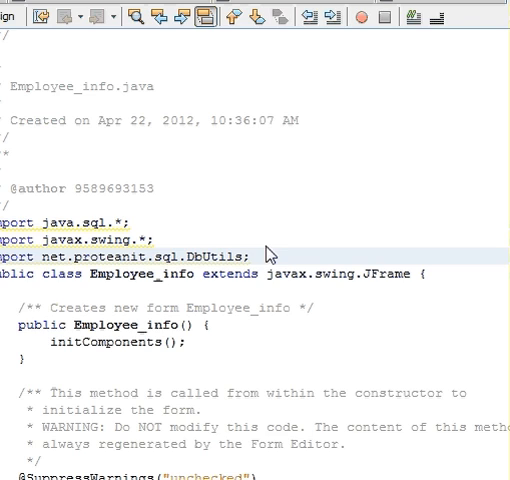
left_click(328, 101)
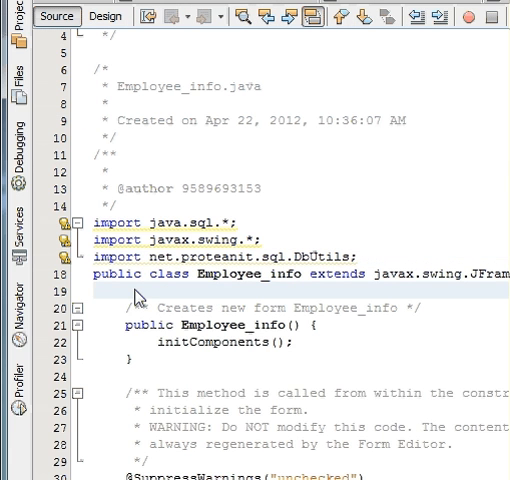
Declare null conn, rs and pst fields and add conn=javaconnect.ConnecrDb(); to the constructor
type("Connection conn=null;")
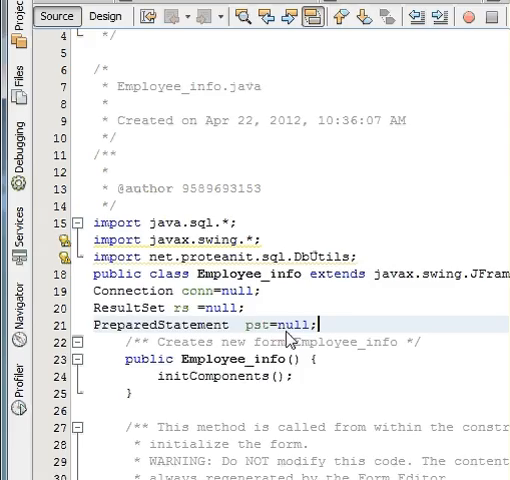
scroll("down", 3)
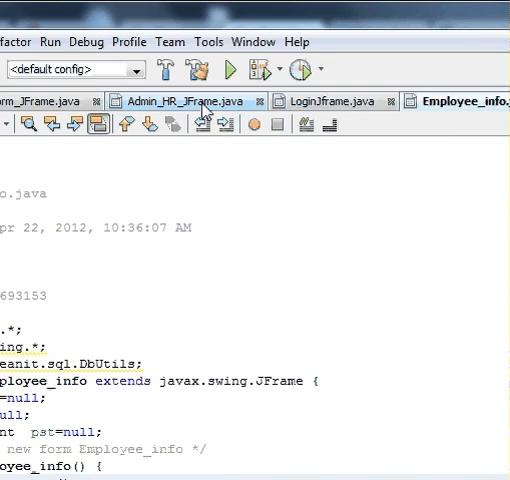
left_click(343, 101)
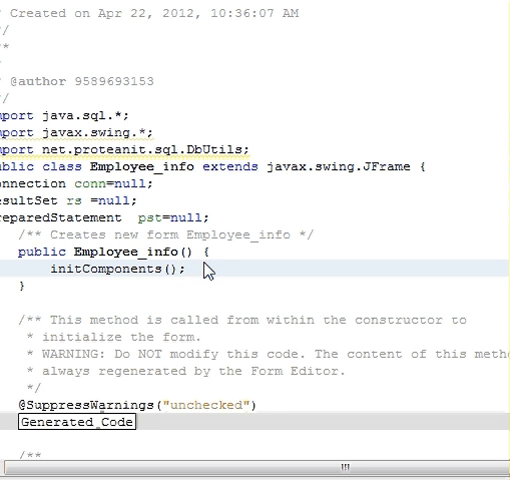
type("conn=javaconnect.ConnecrDb();")
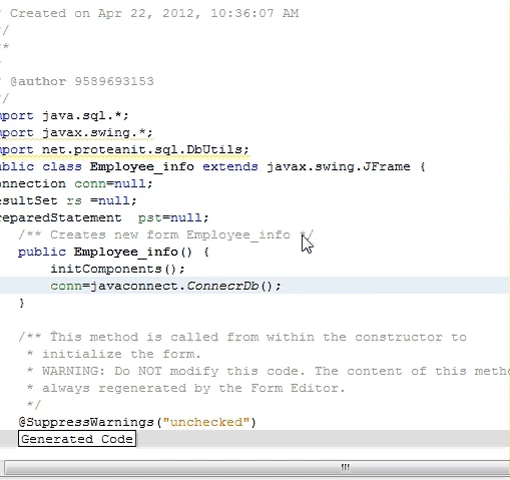
scroll("down", 3)
type("p")
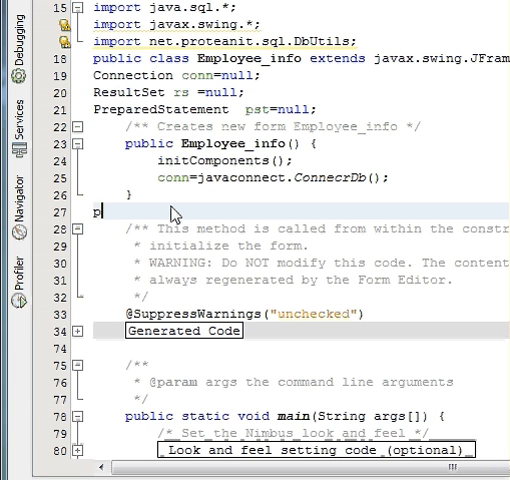
type("rivate void")
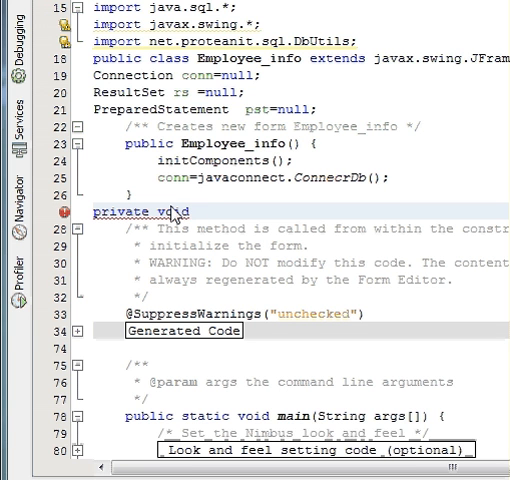
Type 'private void Update_table()' below the constructor to create the empty method
type("Up")
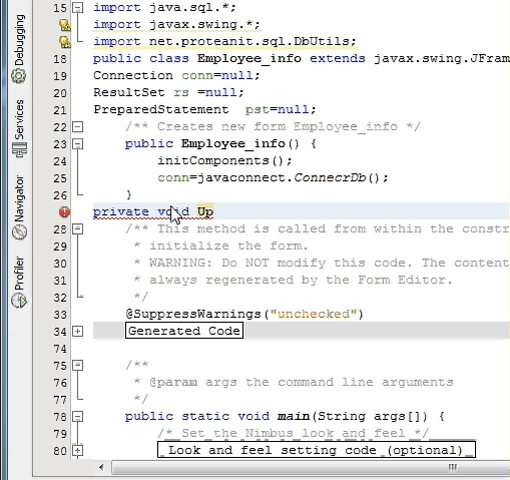
type("date")
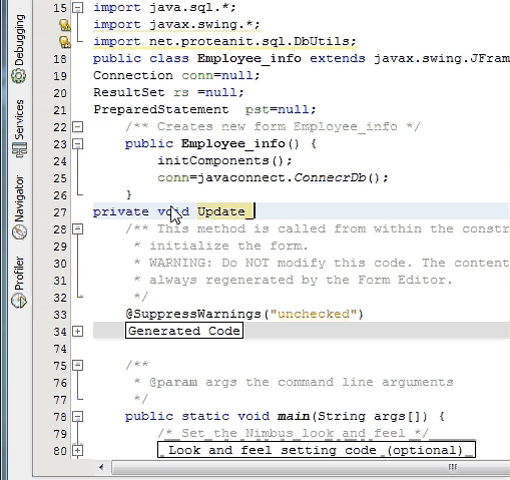
type("_table")
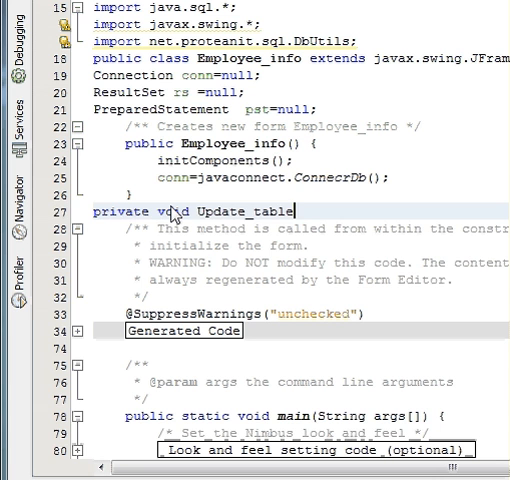
type("(){")
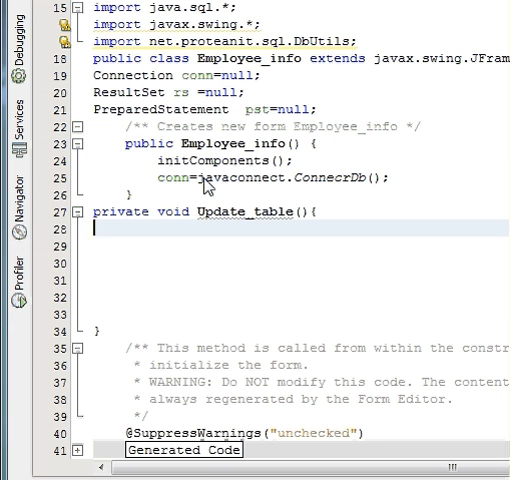
Write String sql ="select * from "; as Update_table's first line
type("s")
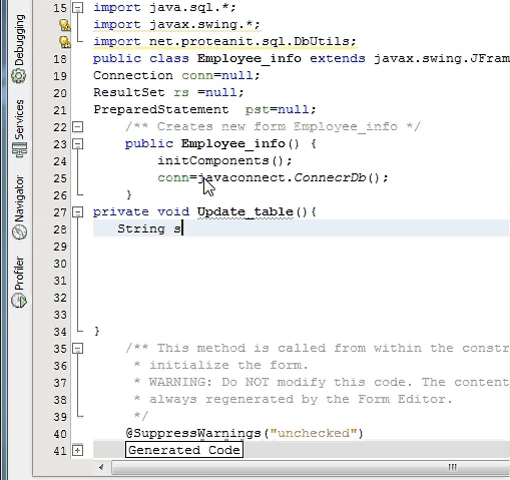
type("ql")
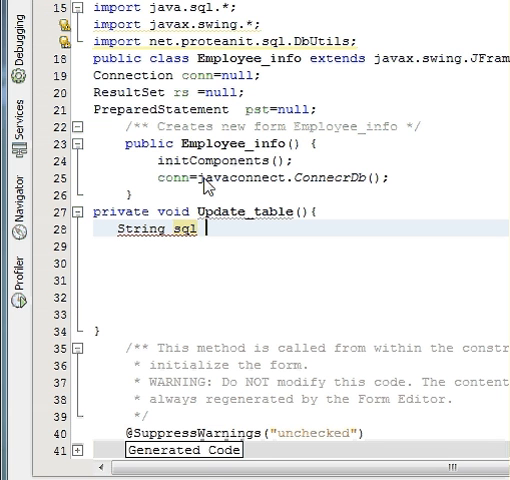
type("=")
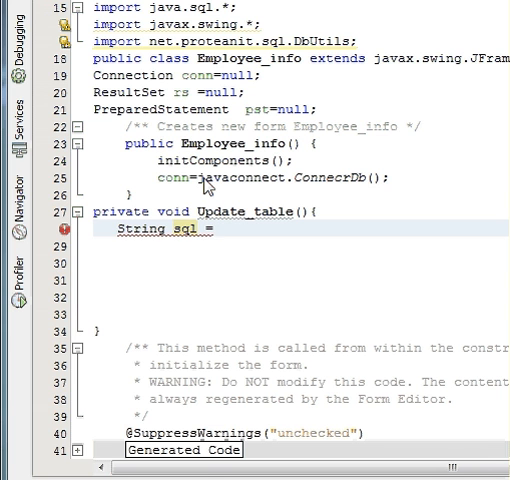
type("\"\"")
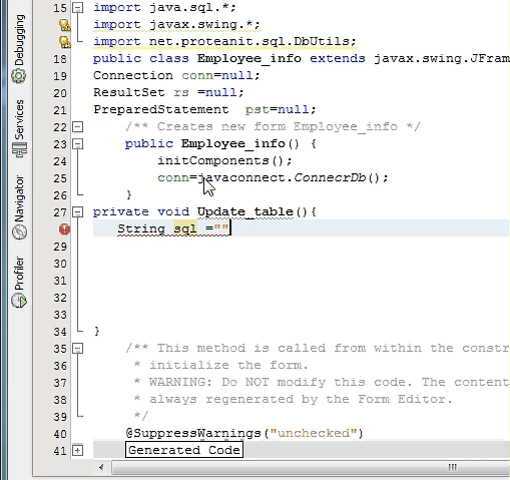
type(";")
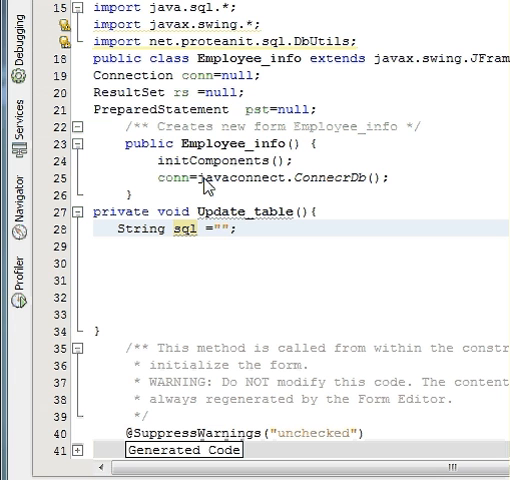
type("sel")
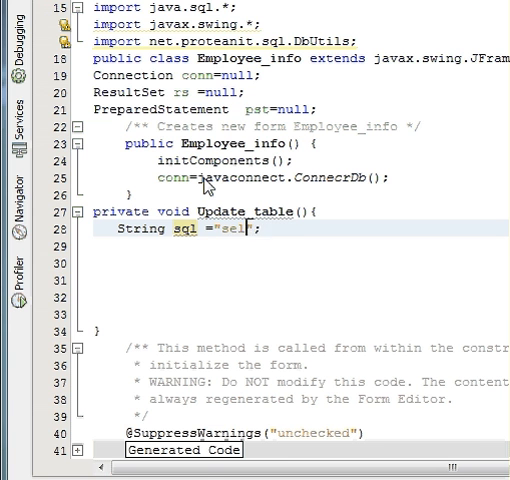
type("ect *")
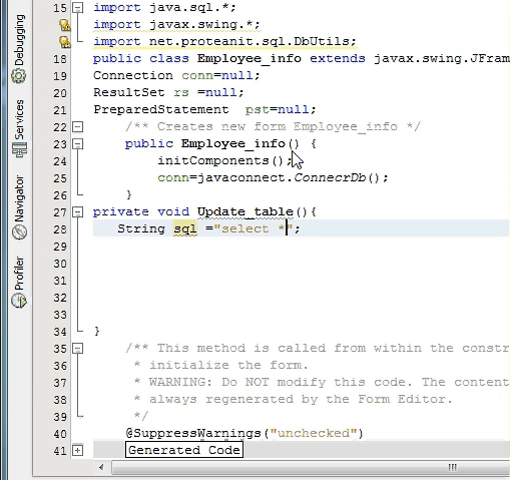
type("from")
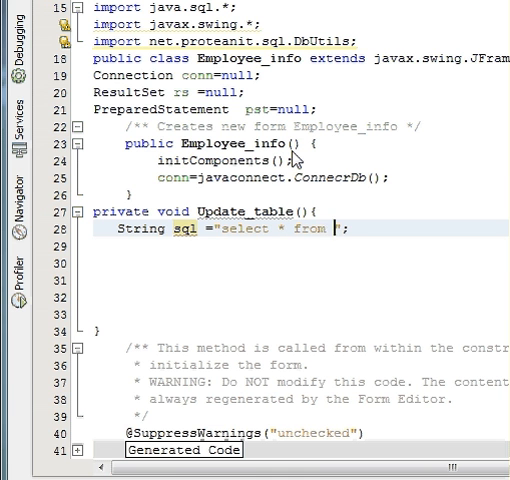
scroll("down", 3)
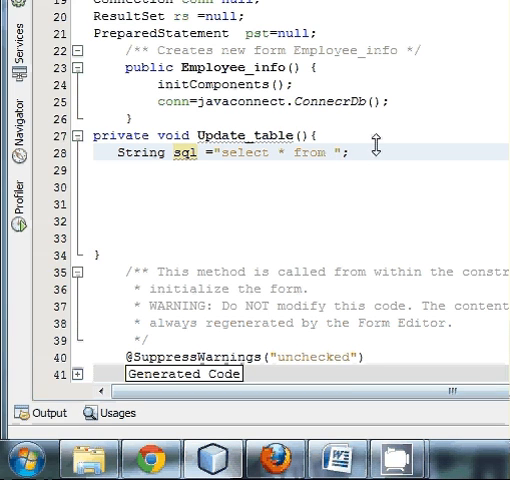
Complete the query with Empoyeeinfo and add pst=conn.prepareStatement(sql)
type("Empoyeeinfo")
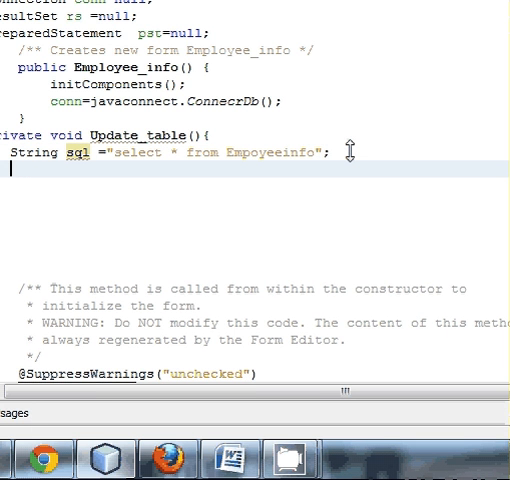
type("p")
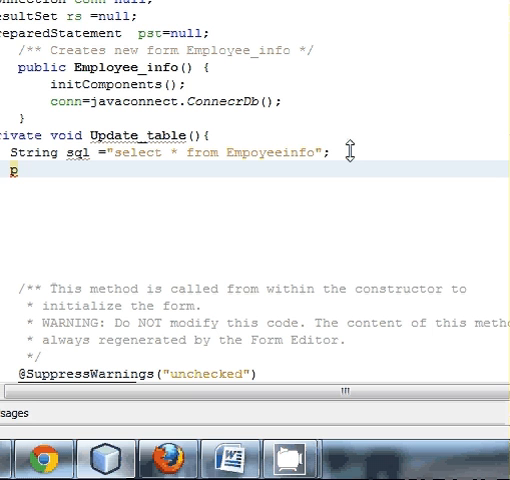
type("pst=")
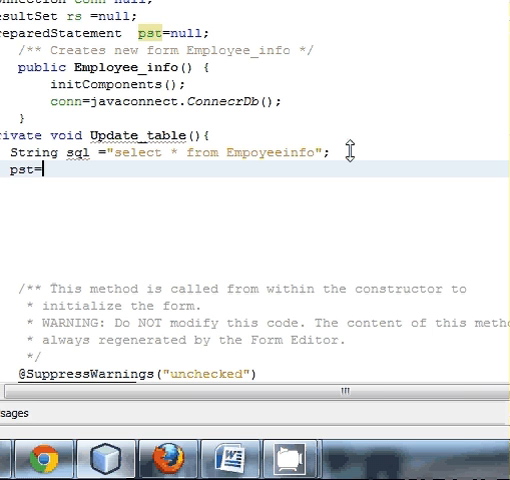
type("conn")
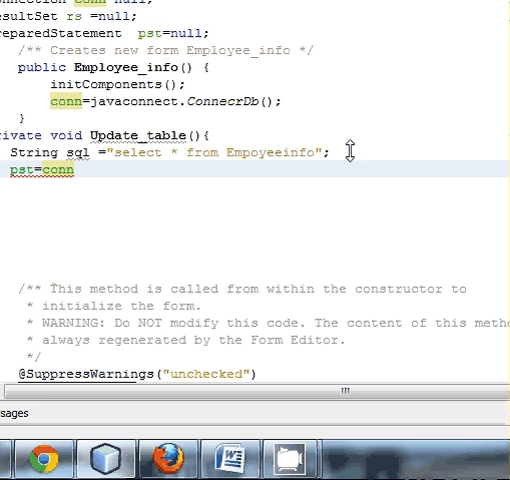
type(".prepareStatement(s")
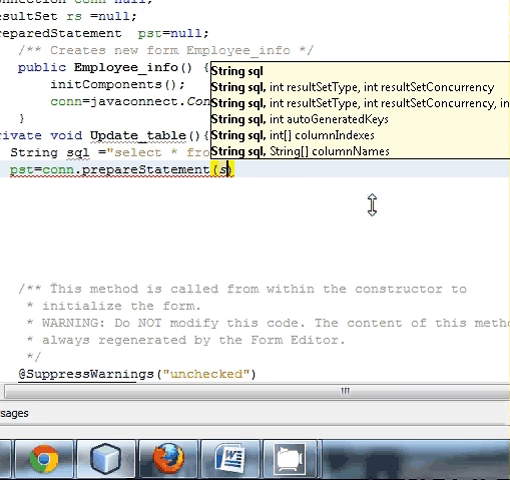
type("ql")
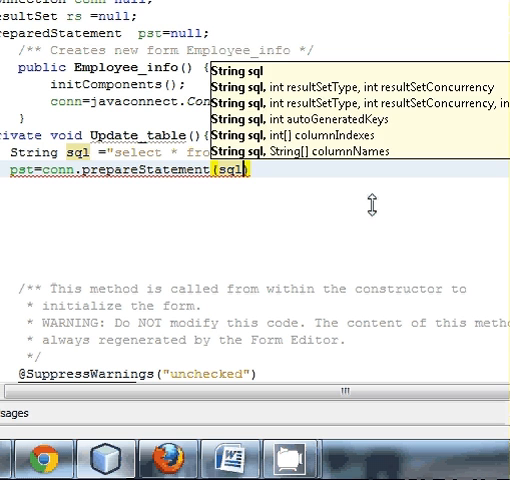
key("Escape")
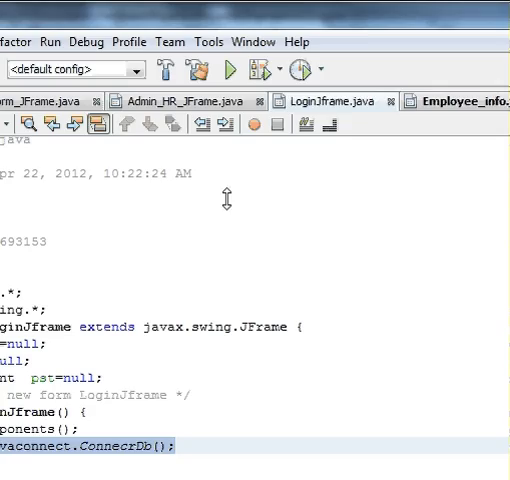
Copy the sql string and prepareStatement lines from LoginJframe.java into Employee_info.java
scroll("down", 3)
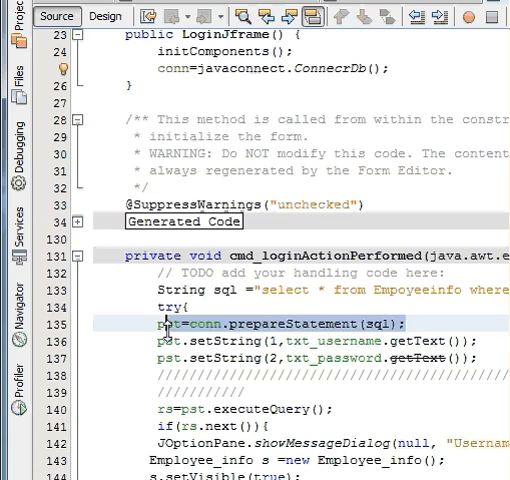
left_click(360, 100)
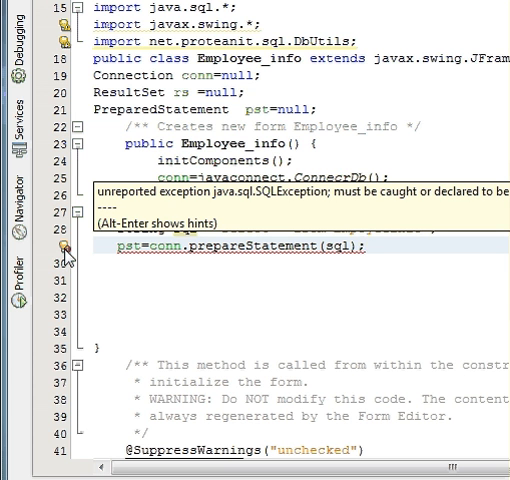
Wrap the query and prepareStatement lines in a try block followed by an empty catch block
left_click(367, 245)
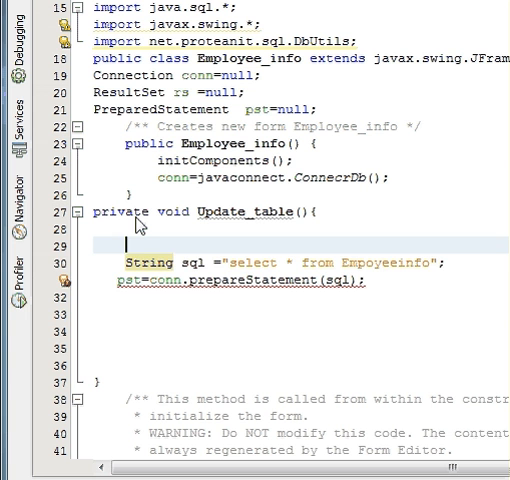
type("try{")
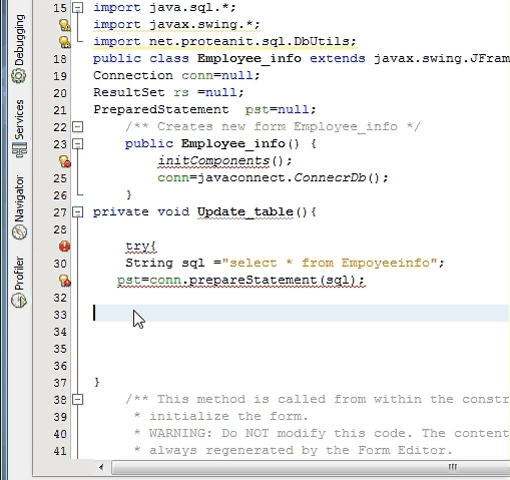
type("}")
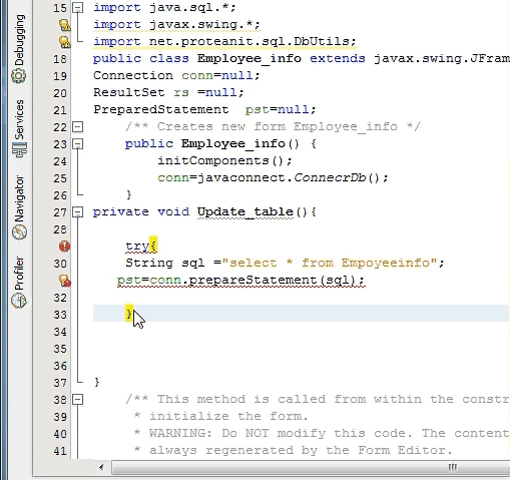
type("c")
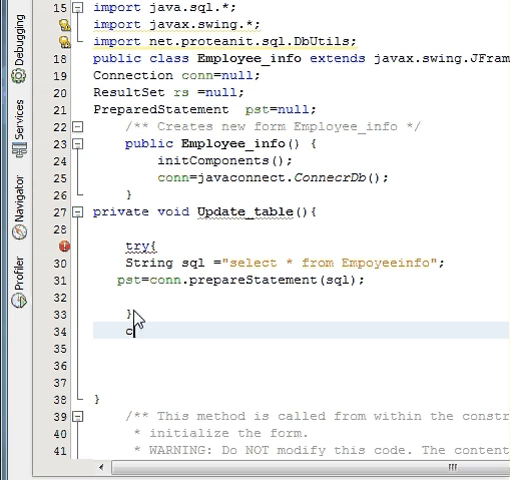
type("atch")
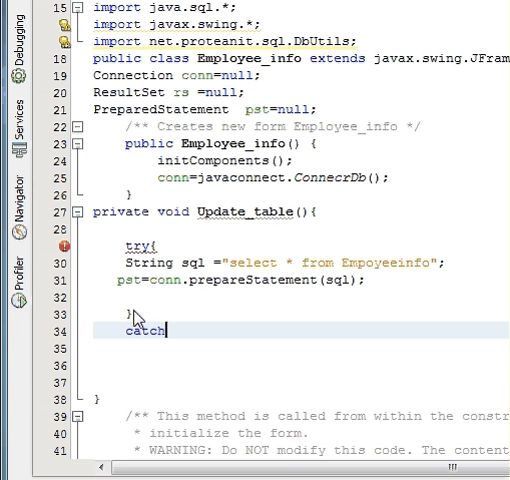
type("()")
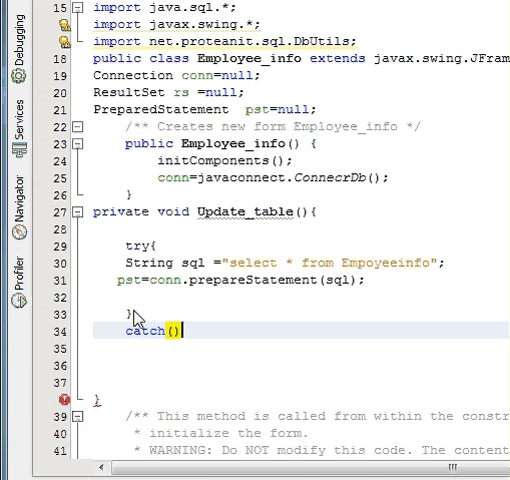
type("{")
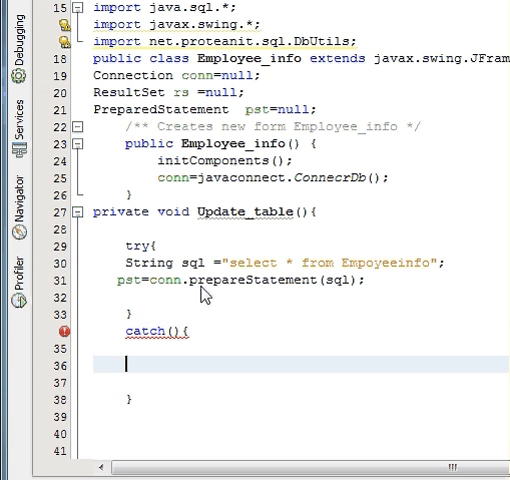
left_click(175, 331)
type("Exception e")
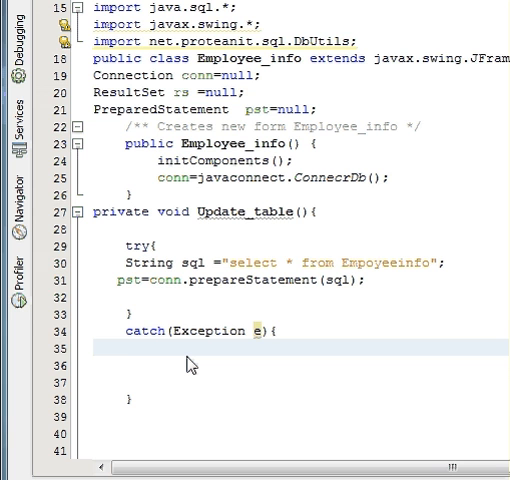
In the catch block, call JOptionPane.showMessageDialog(null, e) to display the exception
type("j")
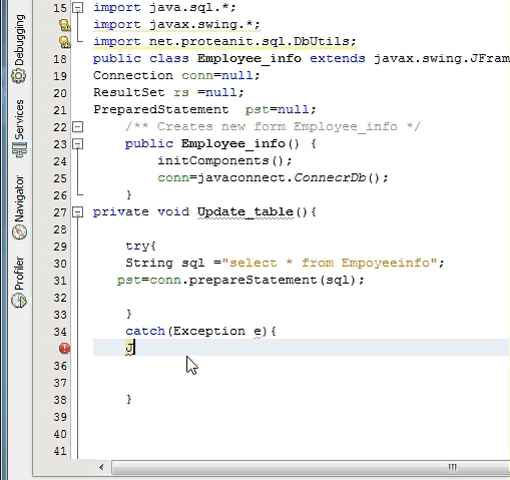
type("JOpti")
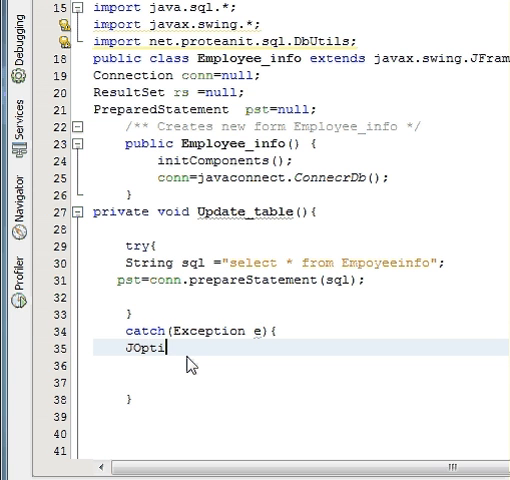
type("on")
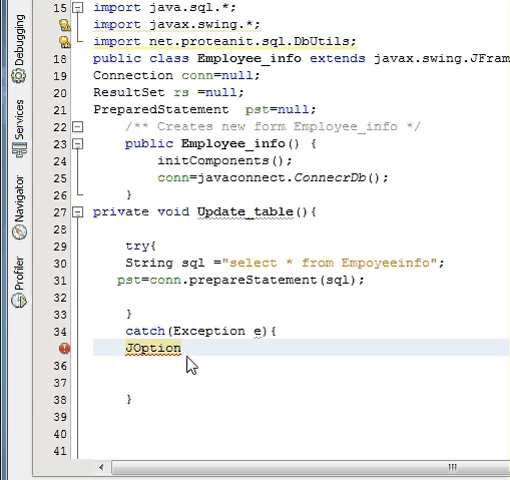
type("Pan")
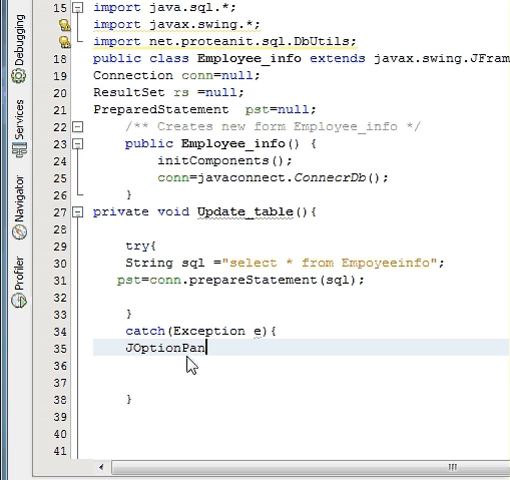
type(".")
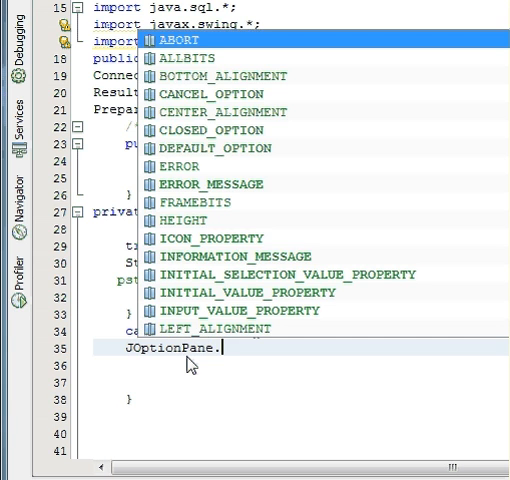
type("s")
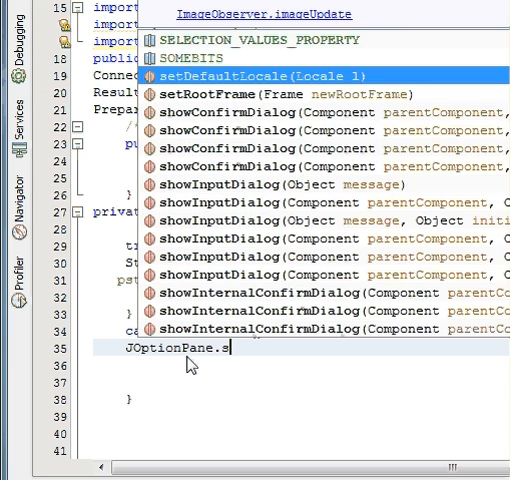
type("h")
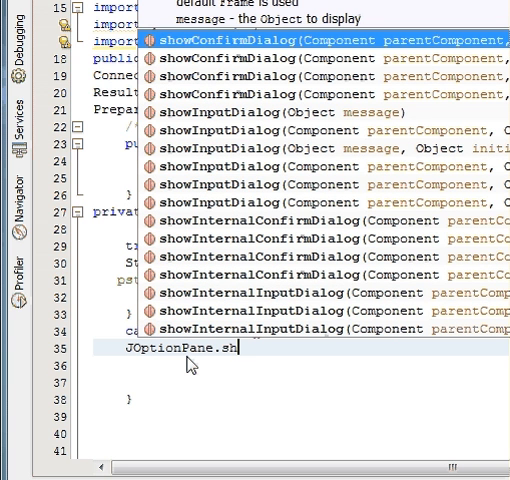
type("owMessageDialog(, e);")
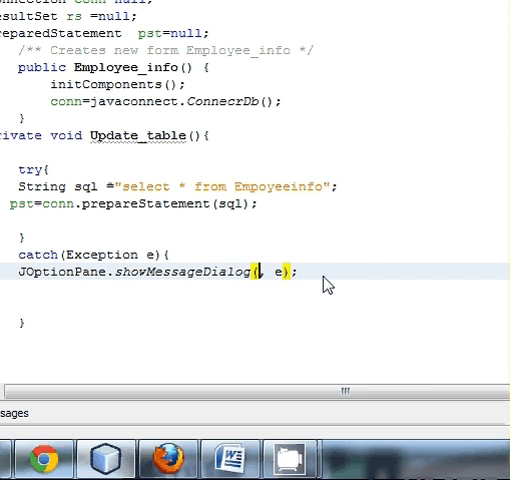
type("null")
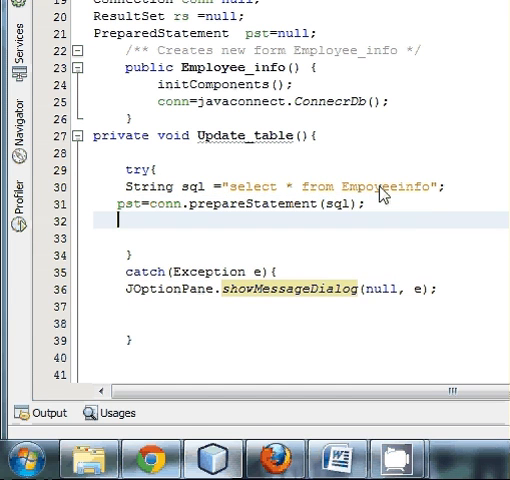
Below prepareStatement, assign rs = pst.executeQuery(sql) inside the try block
type("r")
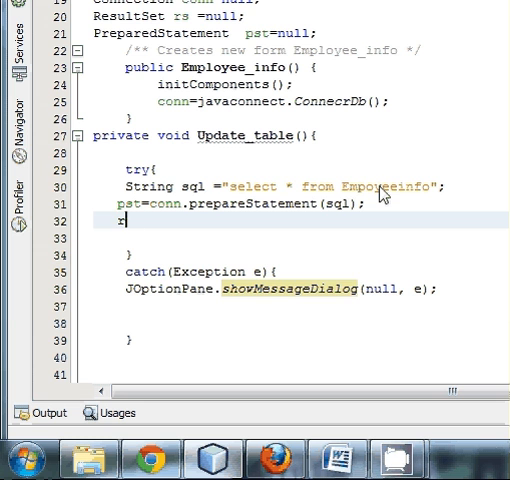
type("s=")
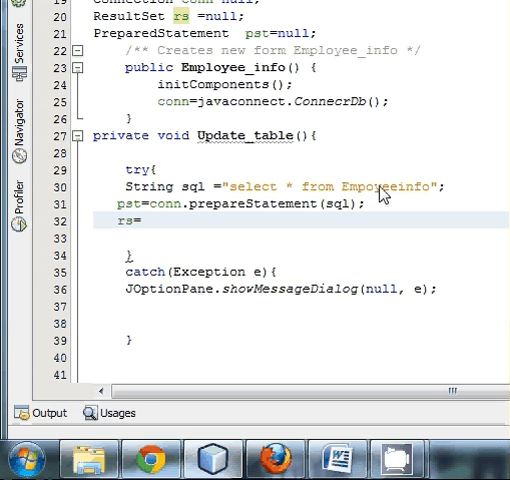
type("pst.")
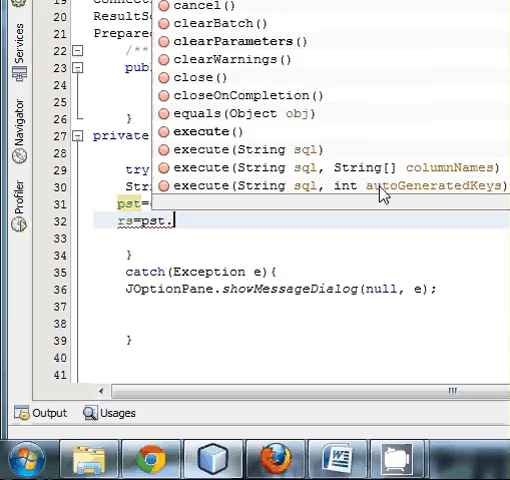
type("executeQuery(sql")
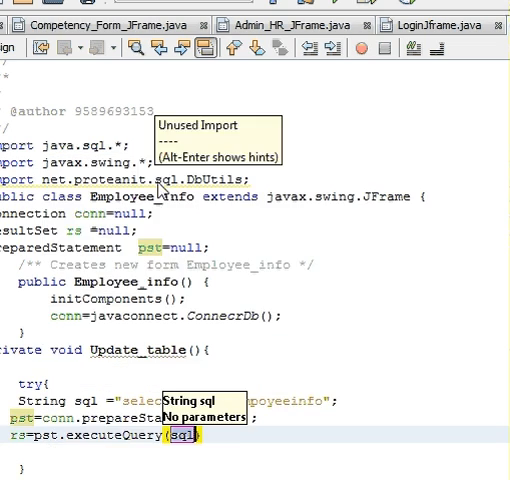
scroll("down", 3)
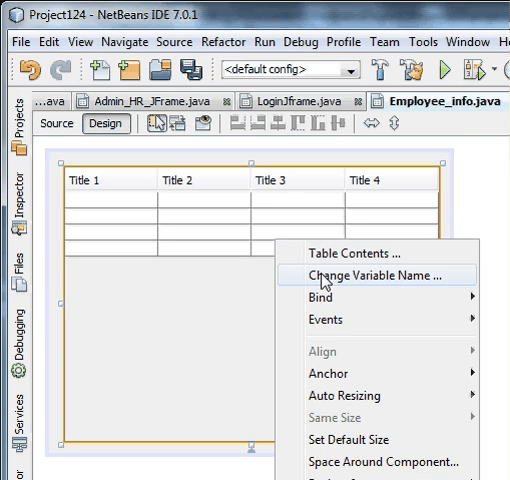
Confirm the JTable's variable name as Table_Employee via Change Variable Name
left_click(370, 274)
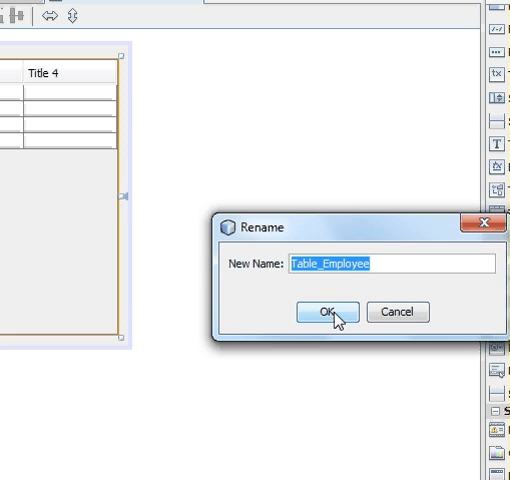
left_click(324, 311)
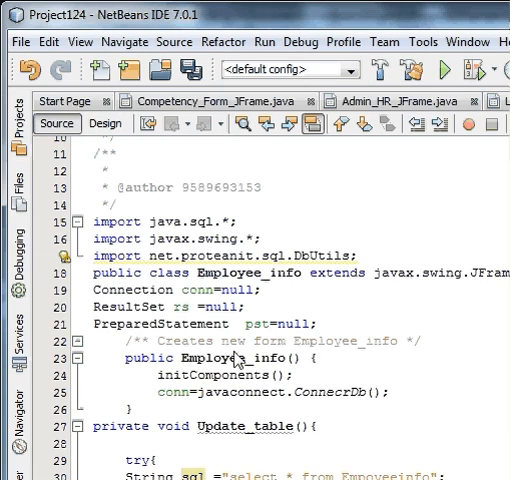
Write Table_Employee.setModel(DbUtils.resultSetToTableModel(rs)) in the try block
scroll("down", 3)
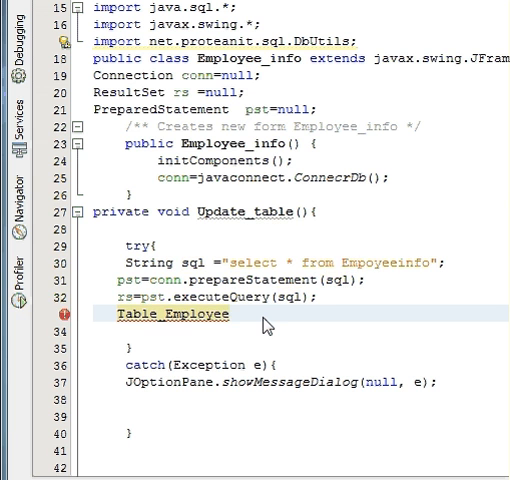
type(".")
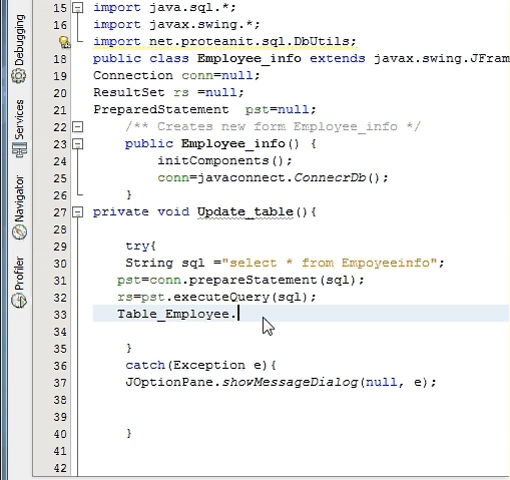
type(".")
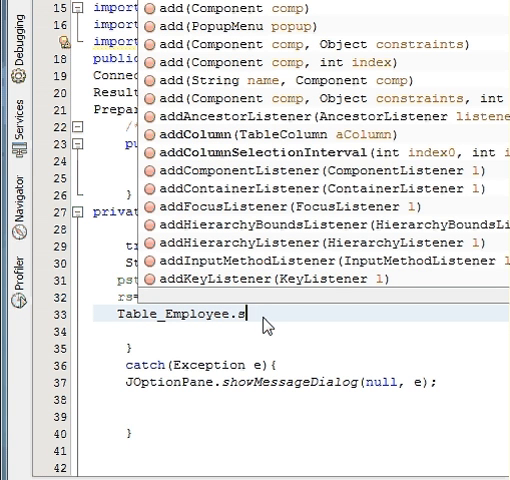
type("set")
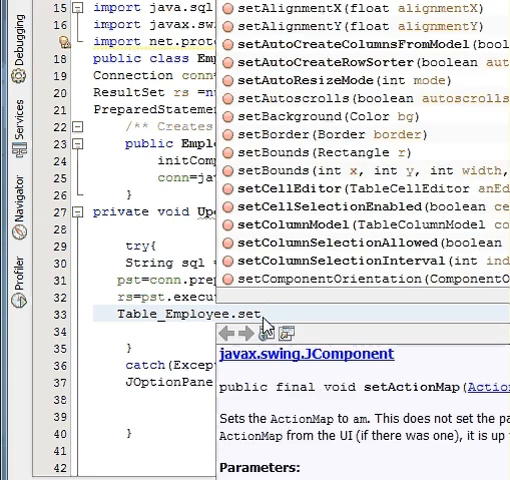
type("Model(null);")
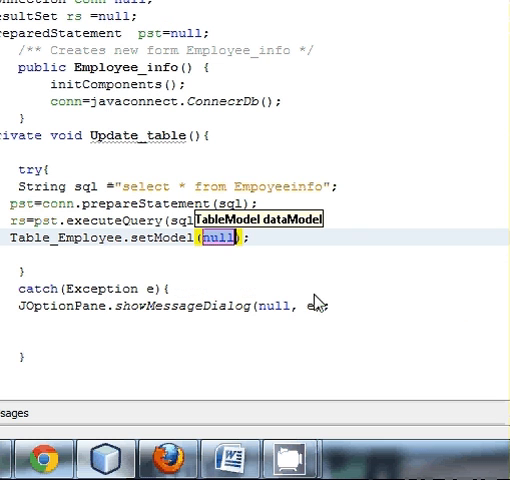
mouse_move(320, 290)
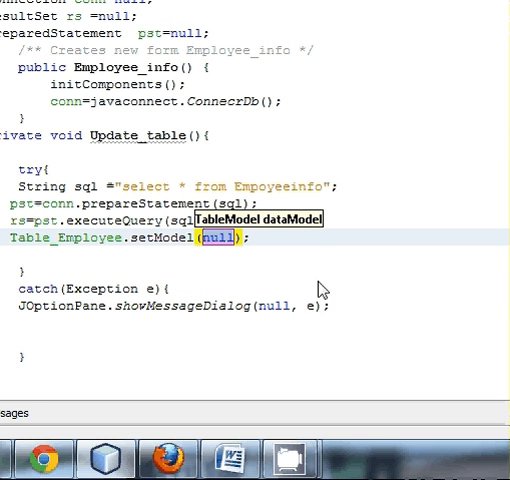
mouse_move(210, 237)
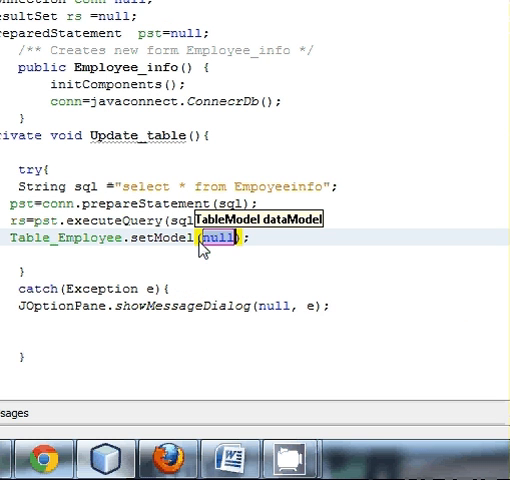
key("Delete")
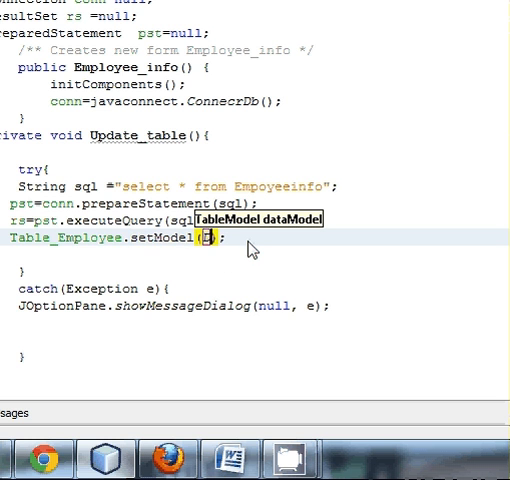
type("DbUtils")
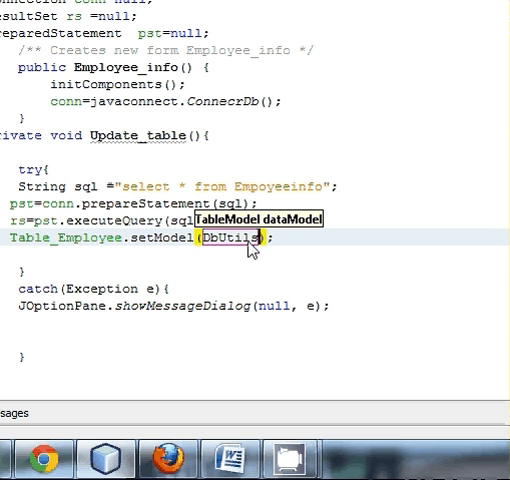
type(".")
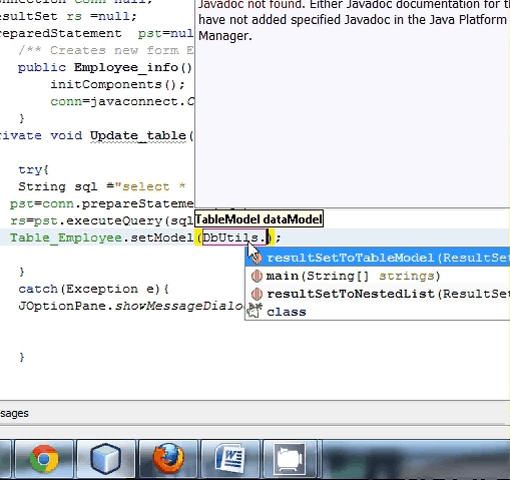
mouse_move(315, 241)
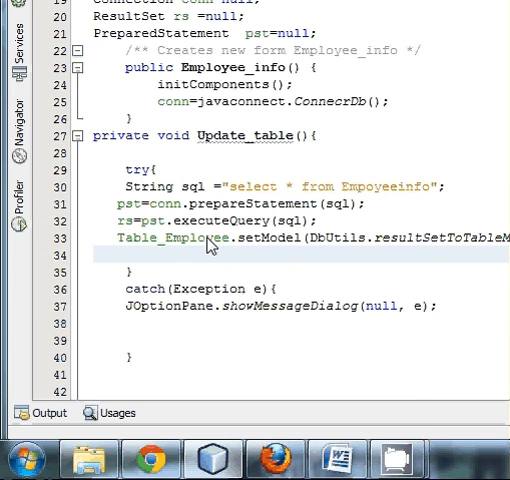
mouse_move(289, 249)
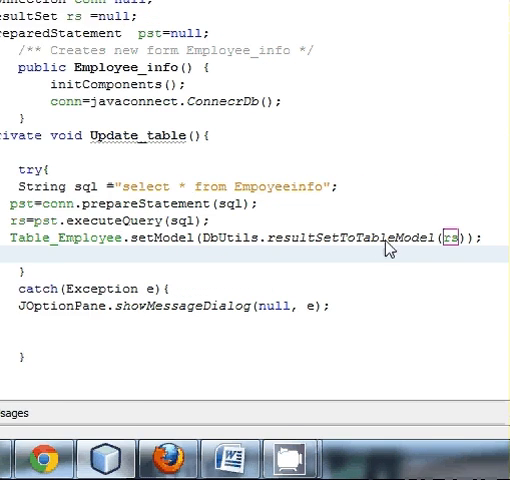
scroll("right", 3)
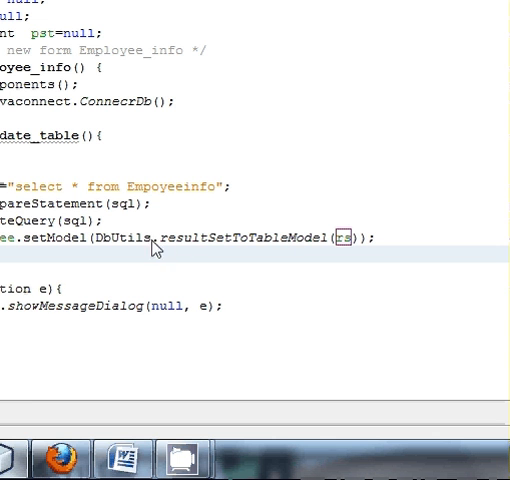
mouse_move(253, 247)
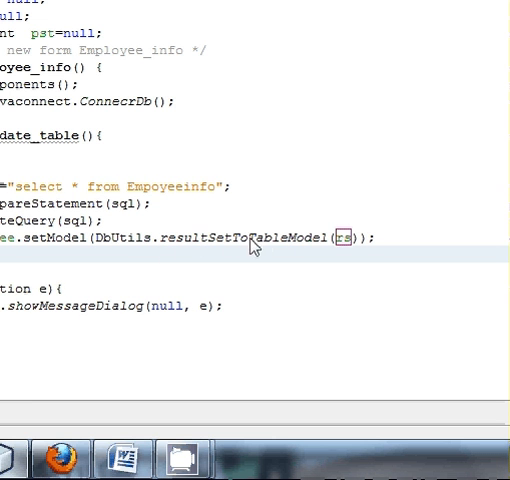
mouse_move(317, 222)
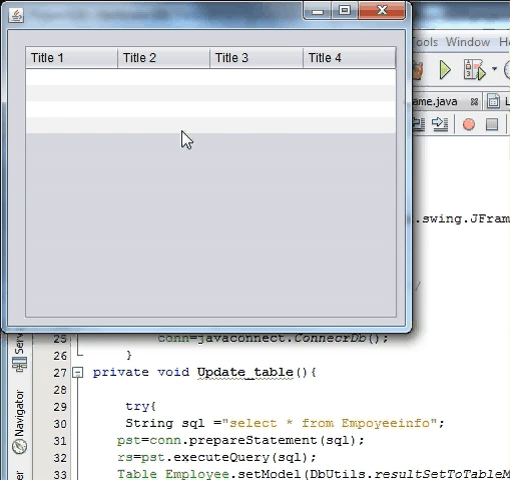
mouse_move(259, 133)
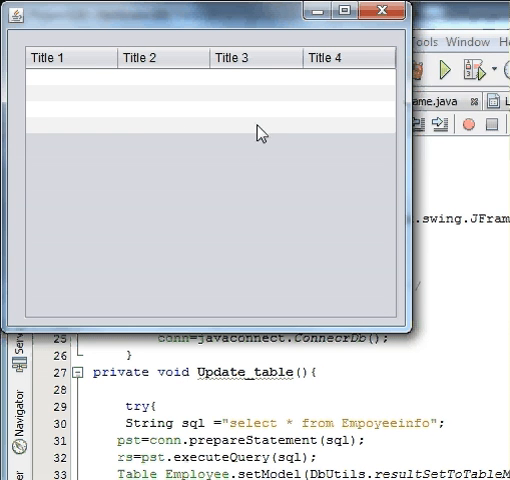
mouse_move(300, 117)
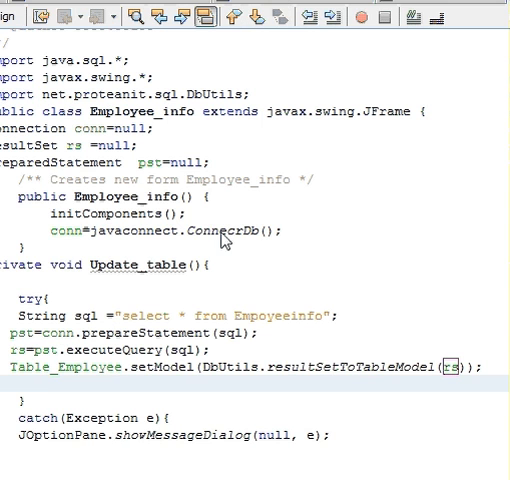
mouse_move(195, 262)
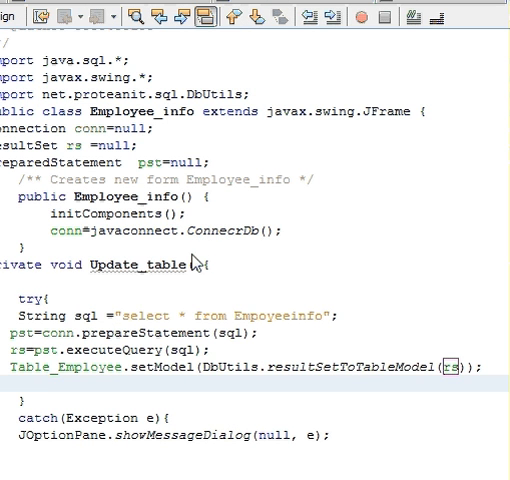
Add Update_table(); after conn=javaconnect.ConnecrDb() in the Employee_info constructor
double_click(168, 264)
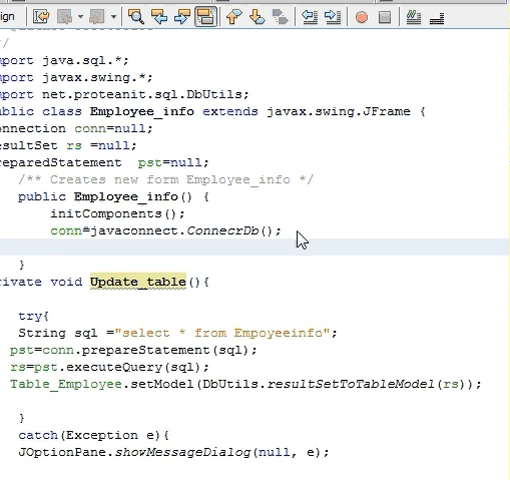
type("Update_table();")
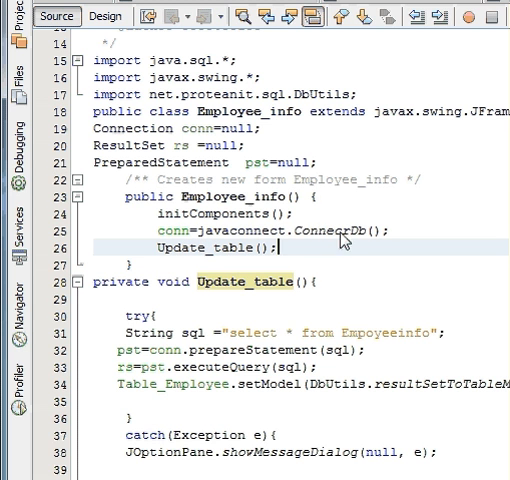
mouse_move(290, 258)
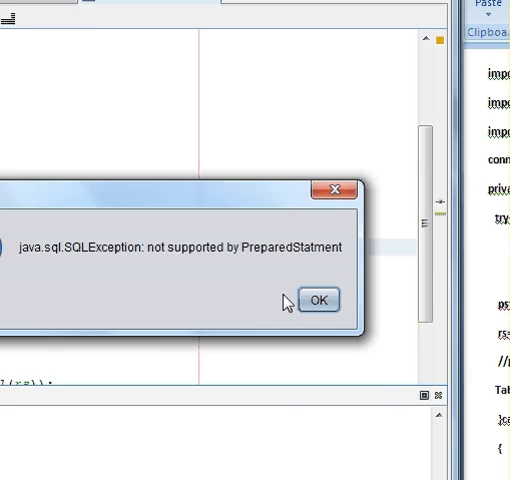
Dismiss the SQLException dialog and remove sql from pst.executeQuery(sql)
left_click(319, 300)
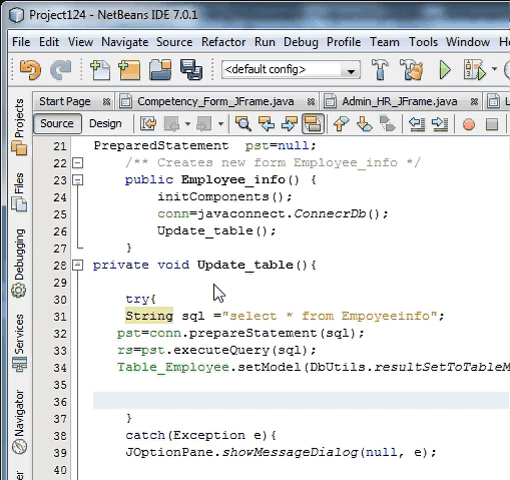
mouse_move(316, 357)
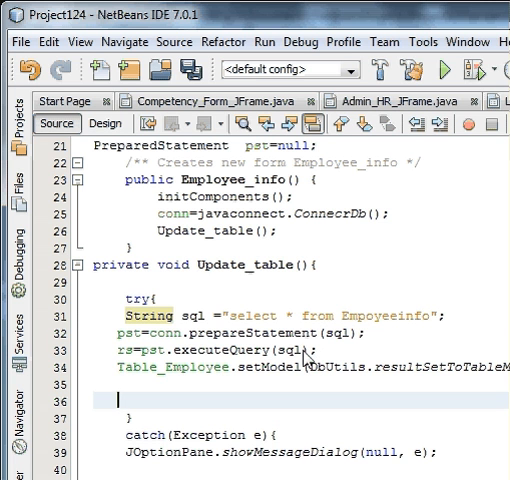
scroll("down", 3)
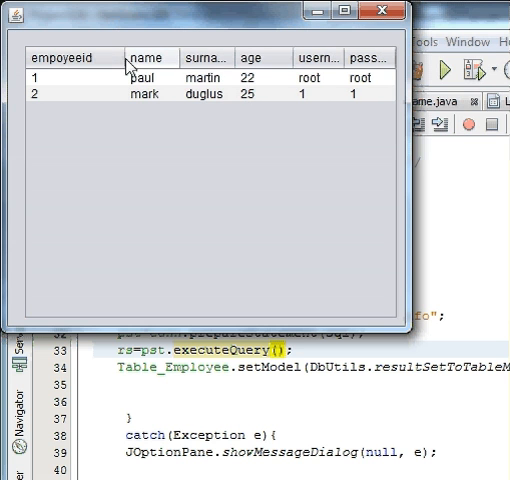
mouse_move(235, 65)
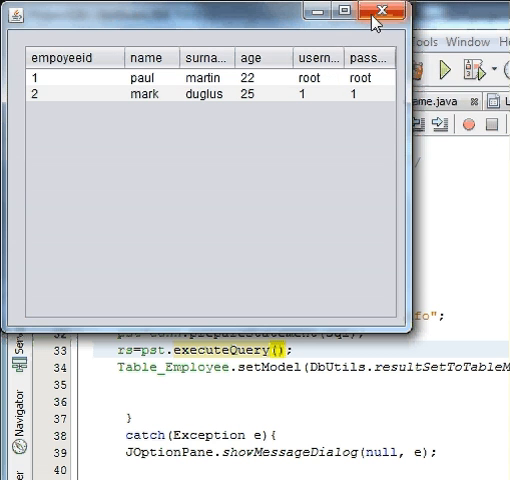
left_click(379, 11)
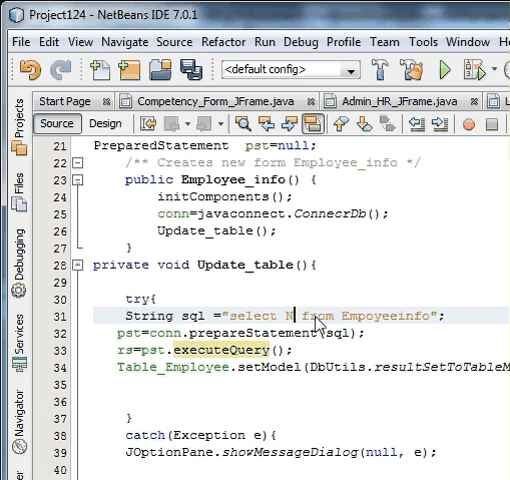
Replace * with Name in the select query string
type("ame,")
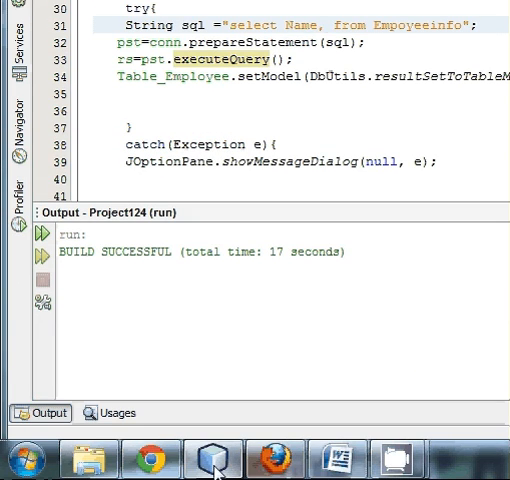
Browse the Empoyeeinfo table in SQLite Manager to review its columns
left_click(213, 458)
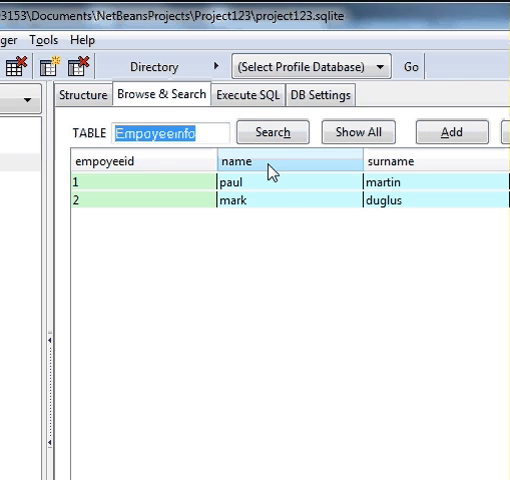
mouse_move(258, 173)
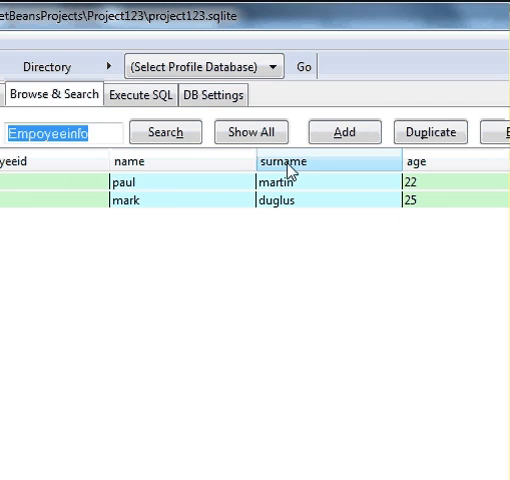
scroll("right", 3)
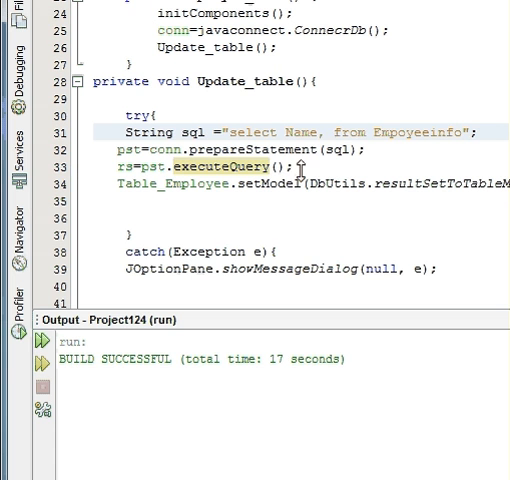
Type age after Name, so the query reads "select Name,age from Empoyeeinfo"
type("age")
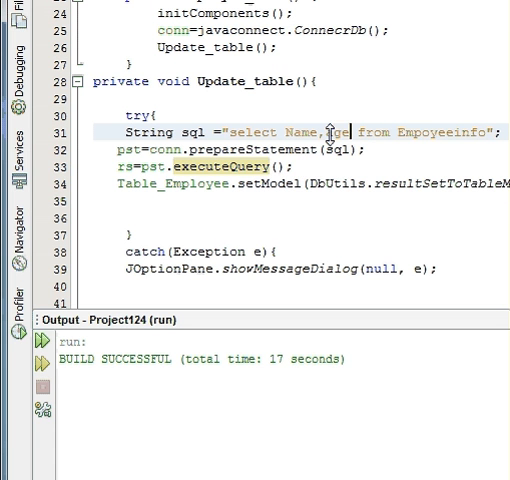